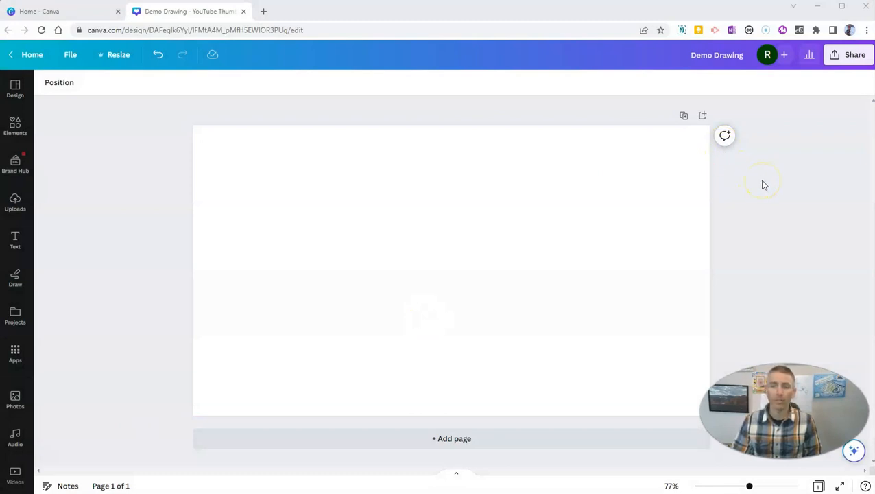
pyautogui.moveTo(99, 318)
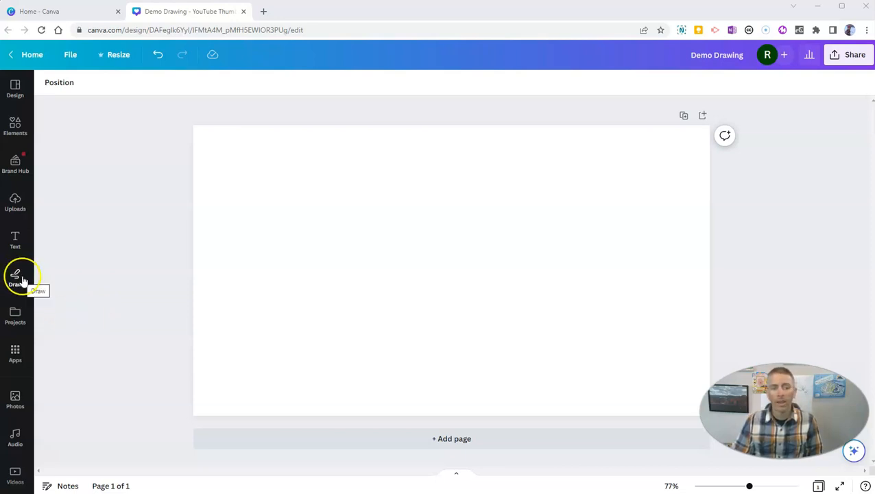
pyautogui.moveTo(49, 341)
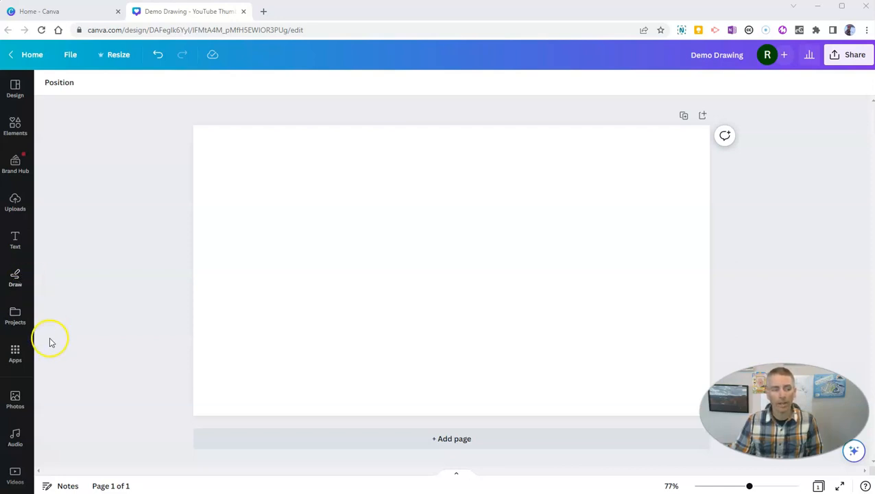
pyautogui.moveTo(15, 354)
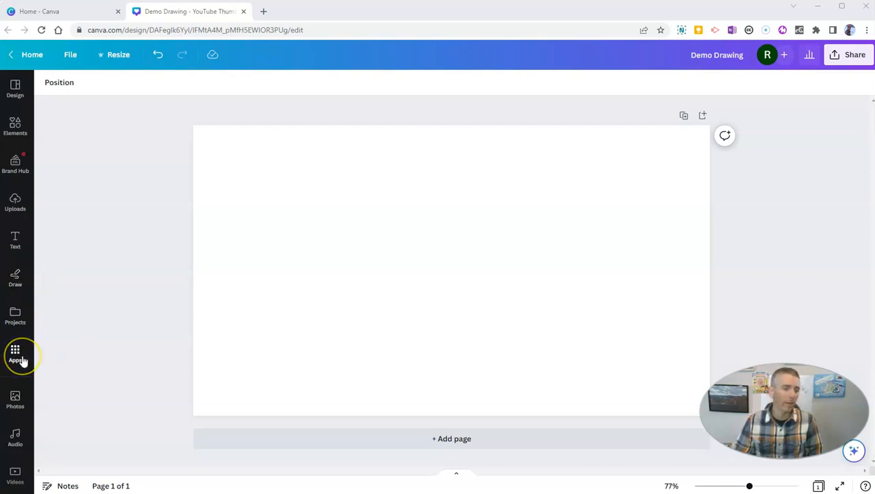
# Step: Bring up the Draw palette with its pens, marker, highlighter and eraser
pyautogui.click(15, 277)
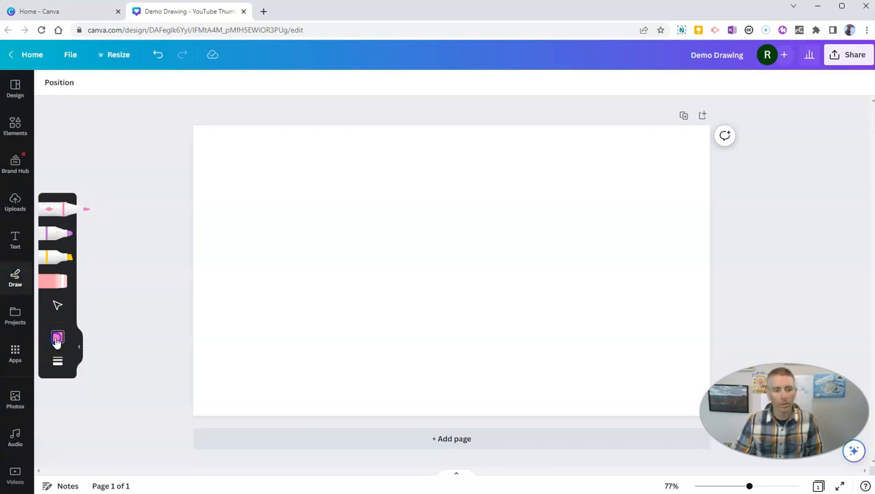
# Step: Draw a thick pink stick figure — round head, body, arms and legs — at pen weight 36
pyautogui.click(57, 336)
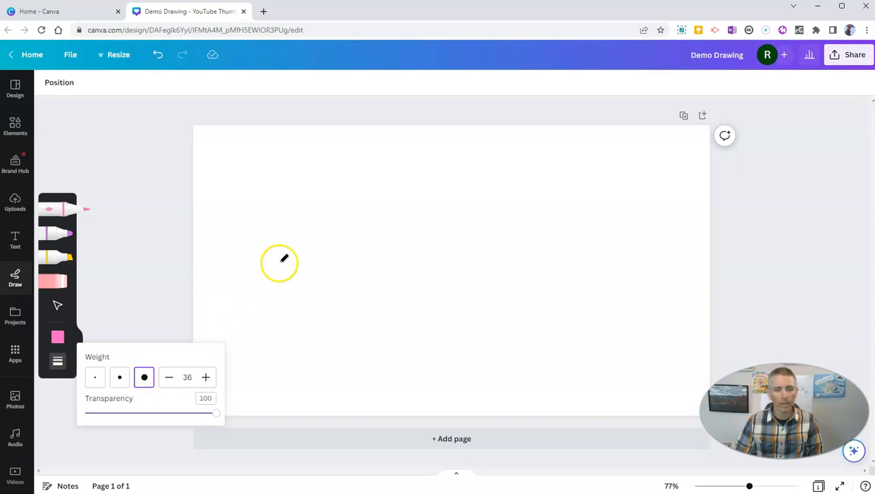
pyautogui.moveTo(280, 261); pyautogui.dragTo(280, 323)
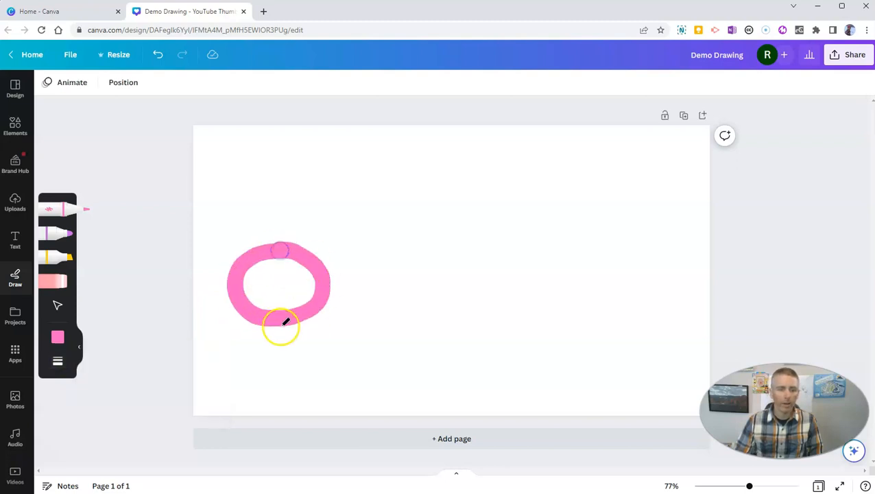
pyautogui.moveTo(287, 321); pyautogui.dragTo(233, 409)
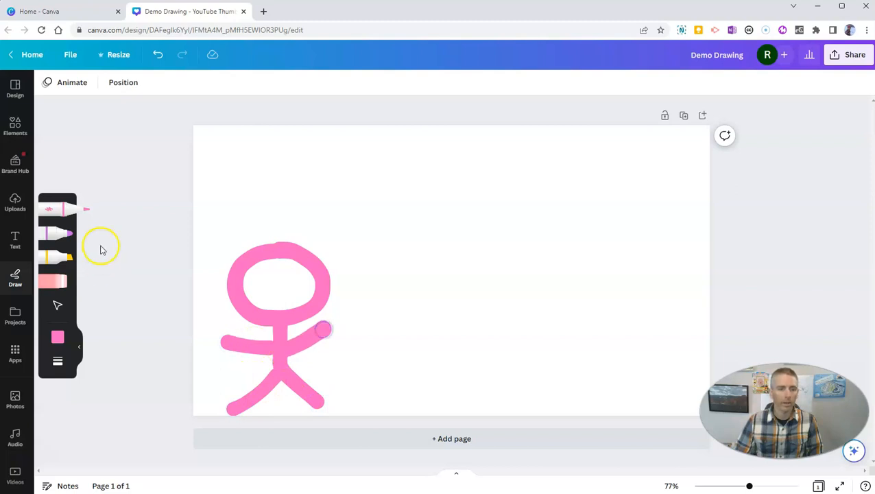
pyautogui.click(57, 337)
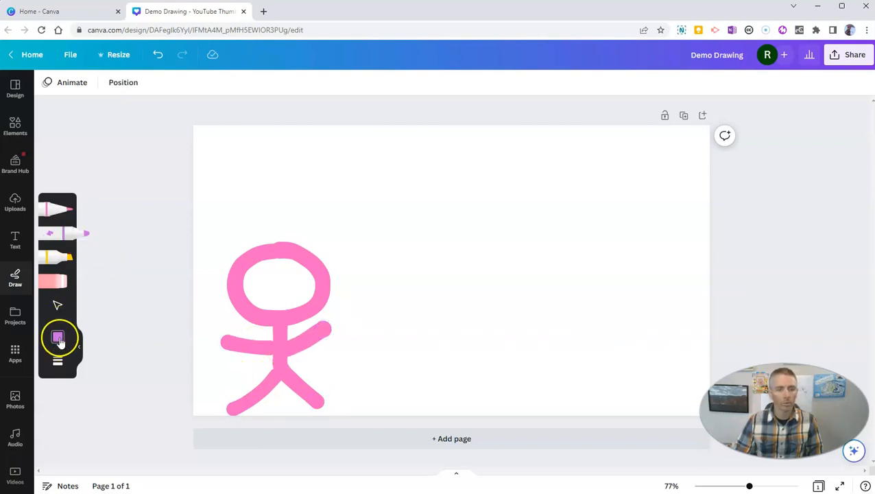
# Step: Switch the pen to red with a thinner stroke for the next stick figure
pyautogui.click(58, 337)
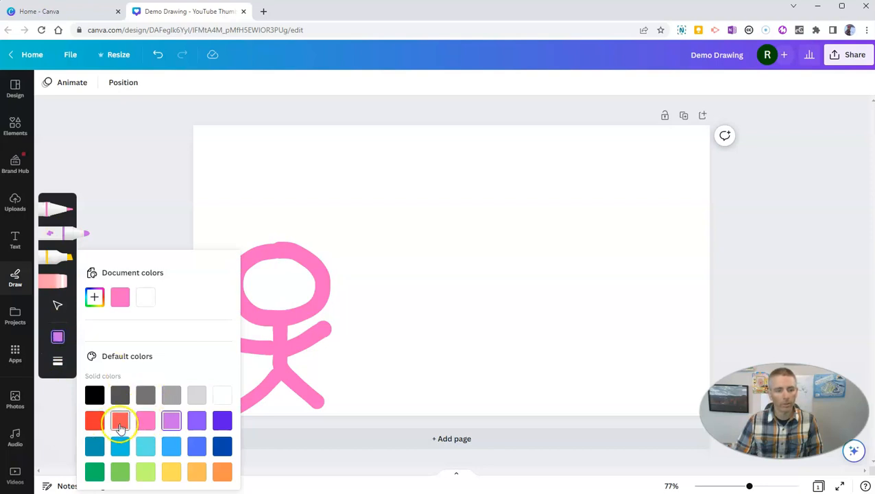
pyautogui.click(119, 422)
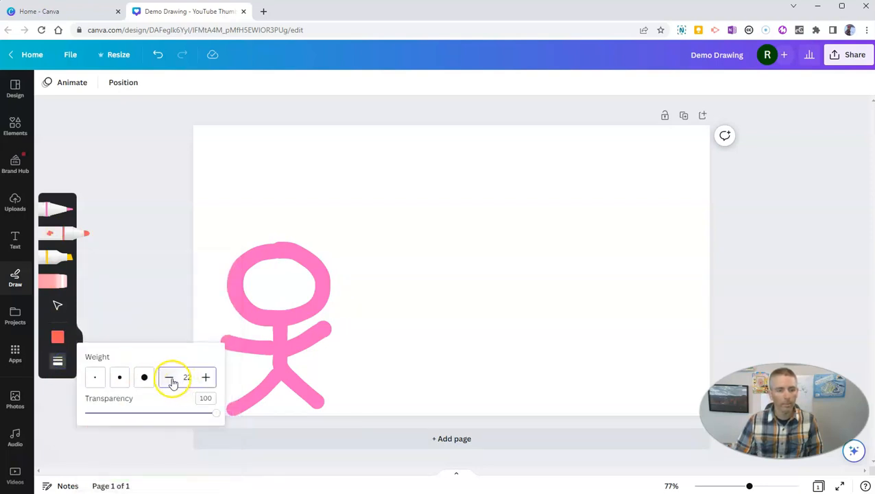
pyautogui.click(169, 378)
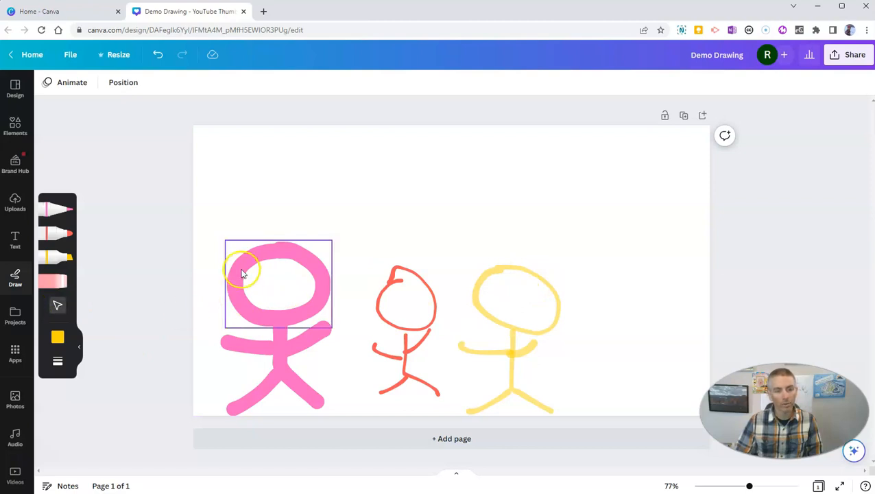
# Step: Select the pink figure's round head and delete it, leaving body, arms and legs
pyautogui.click(277, 284)
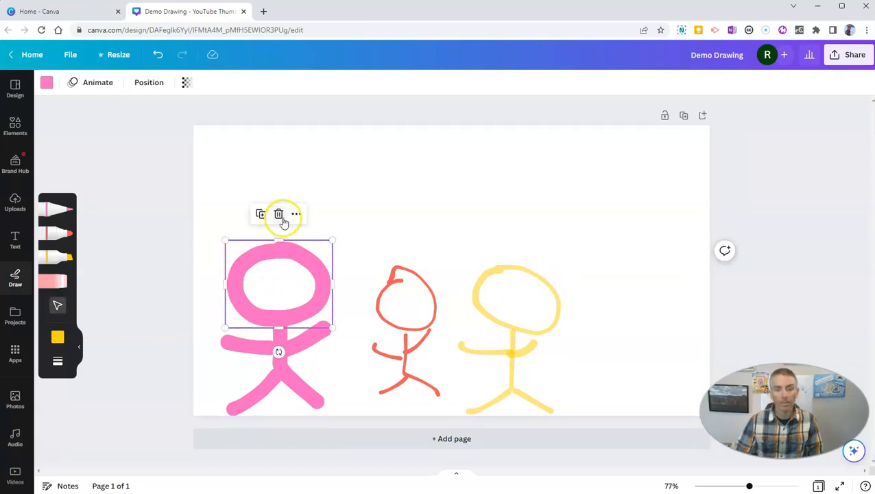
pyautogui.click(278, 214)
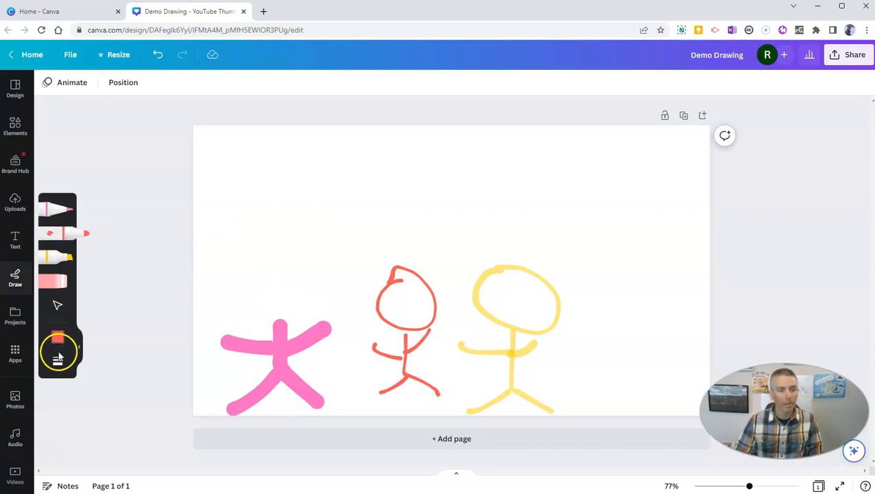
# Step: Return to the red pen to draw a new round head atop the pink body
pyautogui.click(58, 359)
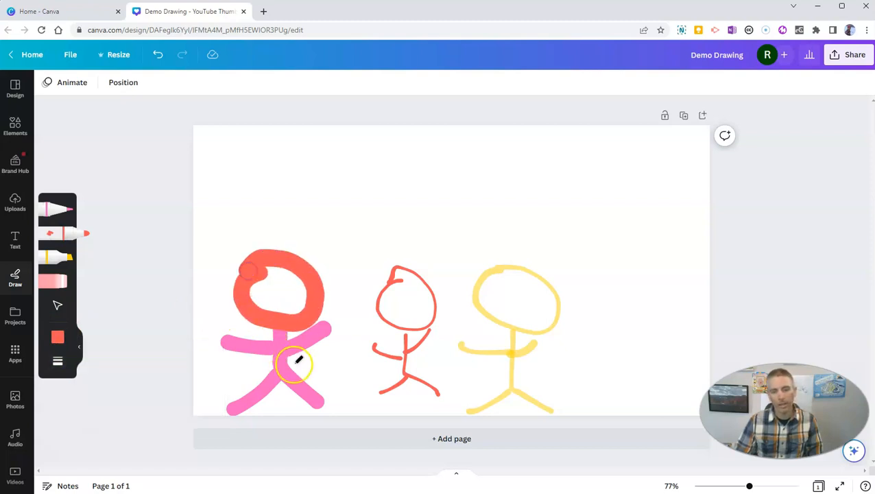
pyautogui.moveTo(261, 360)
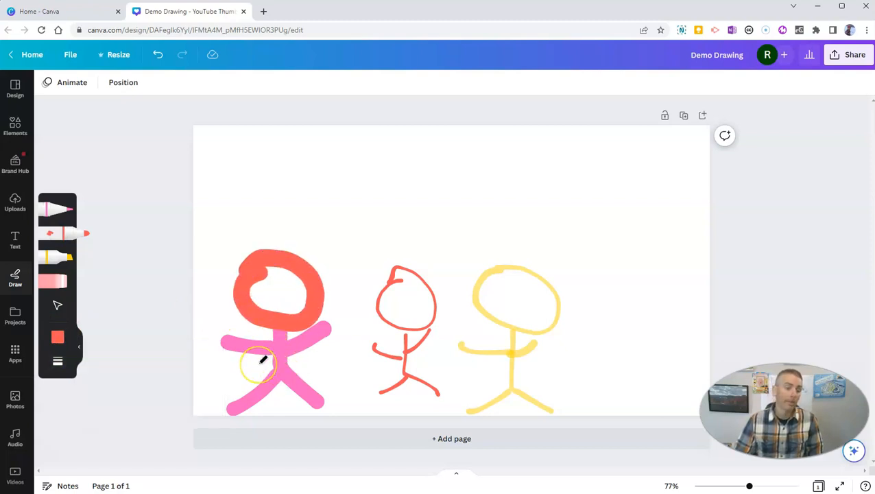